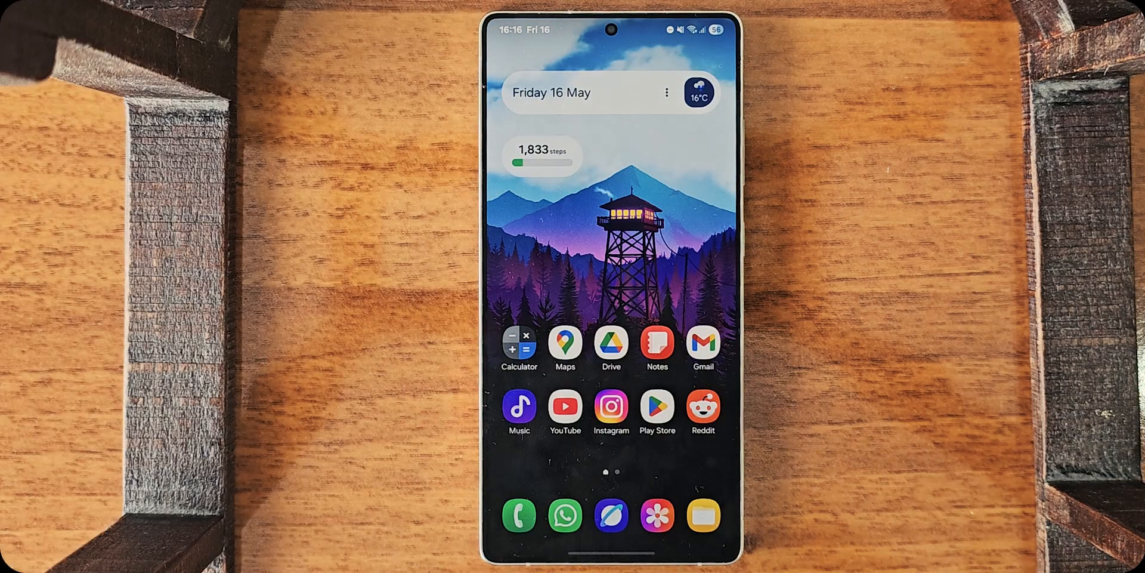
- Install Root Activity Launcher from Play Store, then find and launch Shizuku
{"action": "left_click", "coordinate": [657, 406]}
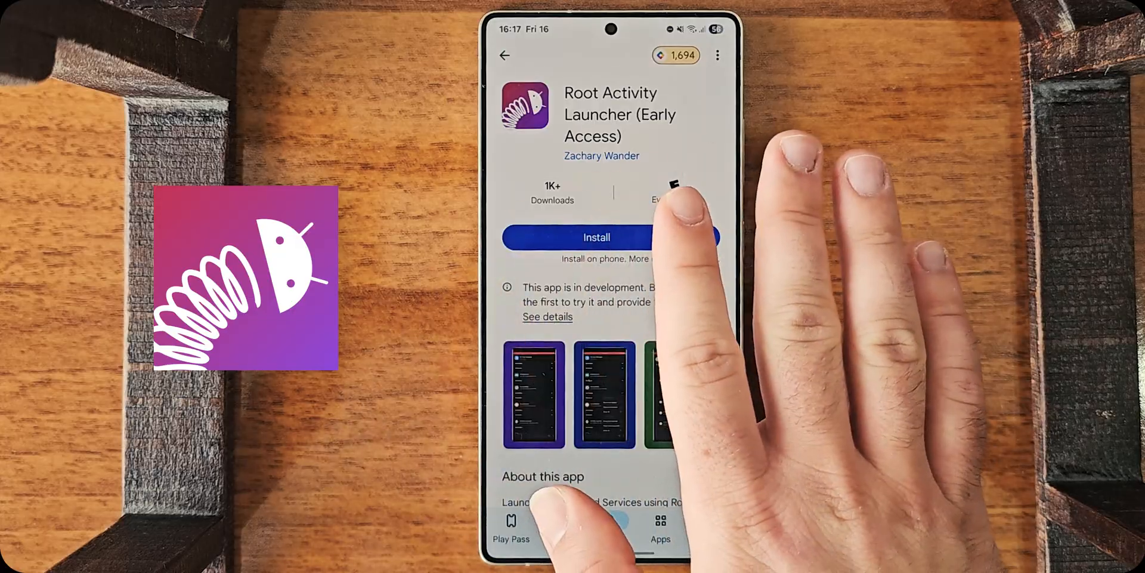
{"action": "left_click", "coordinate": [596, 237]}
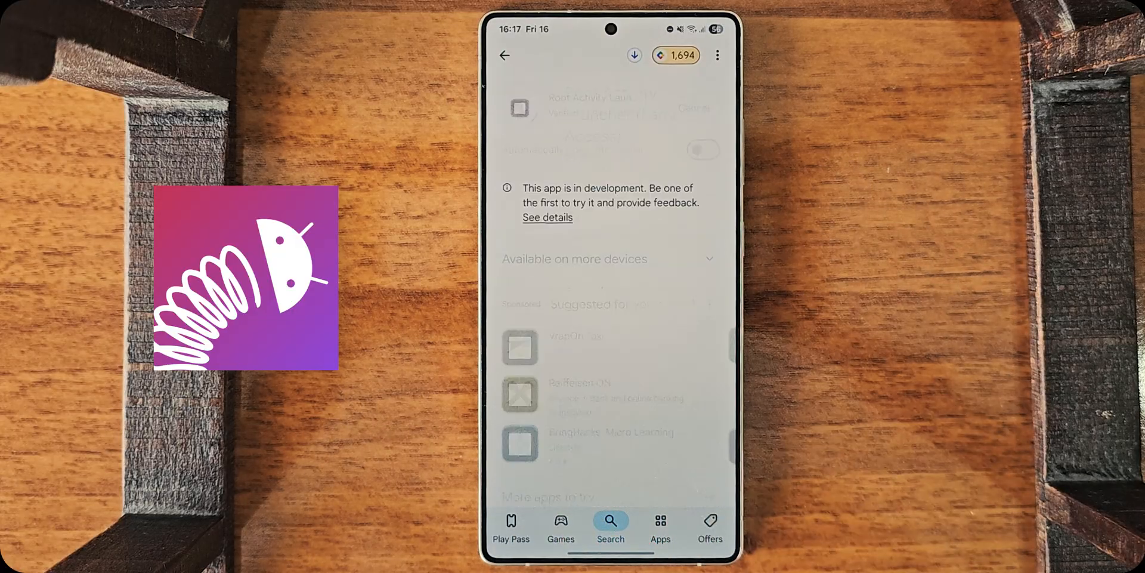
{"action": "left_click", "coordinate": [610, 520]}
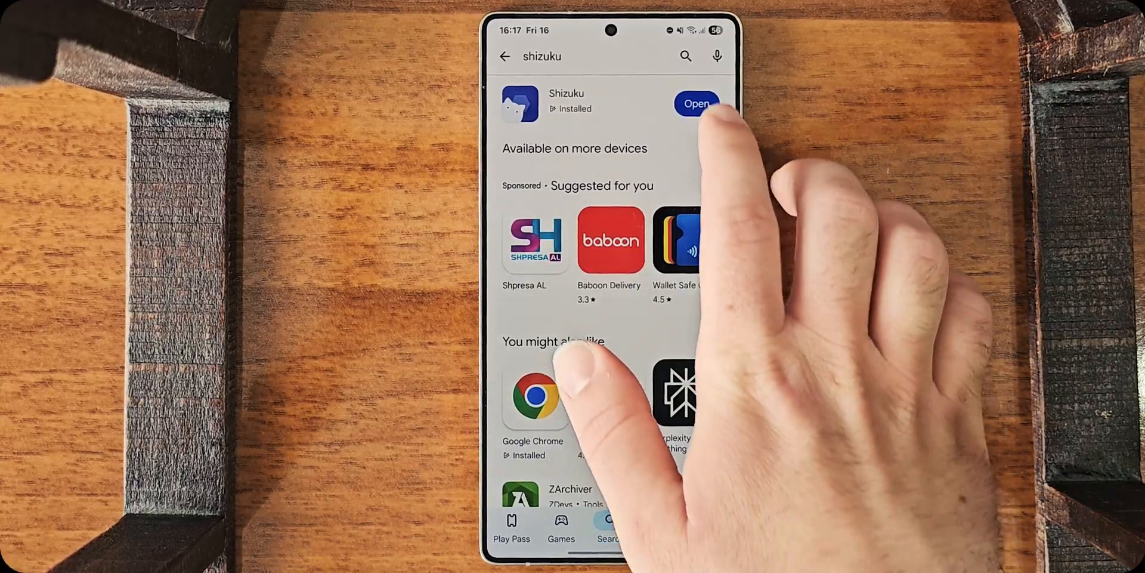
{"action": "left_click", "coordinate": [696, 104]}
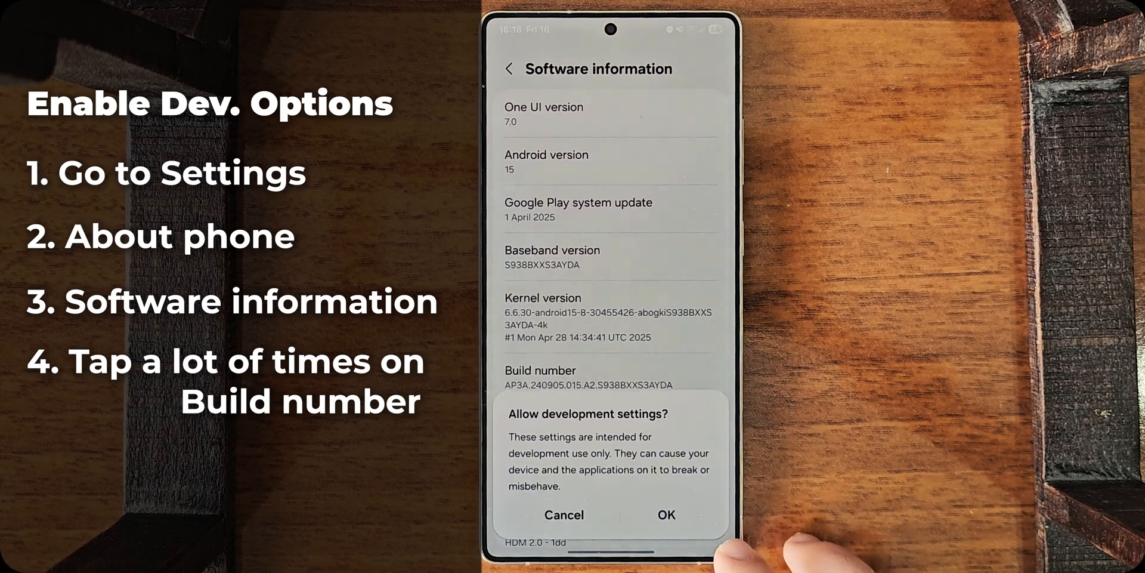
- Allow development settings and go into Developer options
{"action": "left_click", "coordinate": [665, 514]}
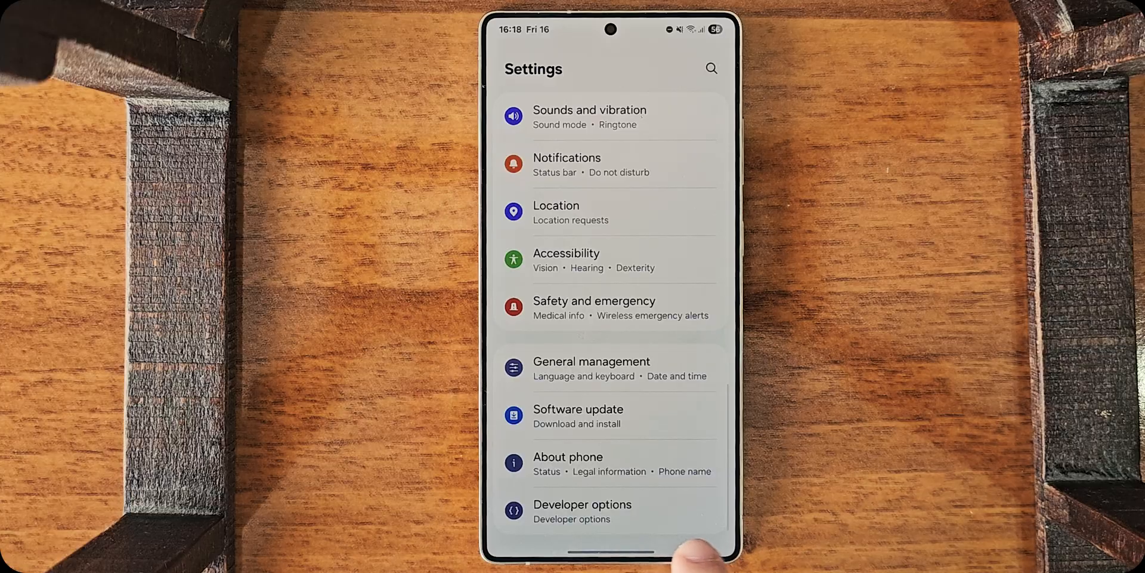
{"action": "left_click", "coordinate": [582, 510]}
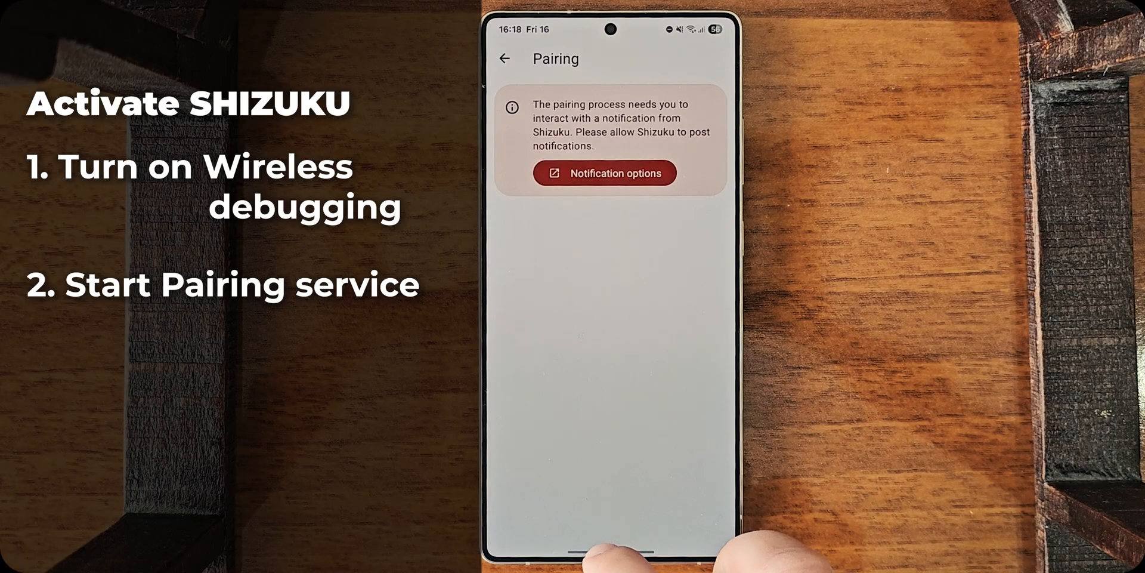
- Pair Shizuku via wireless debugging in Developer options and start its service
{"action": "left_click", "coordinate": [604, 173]}
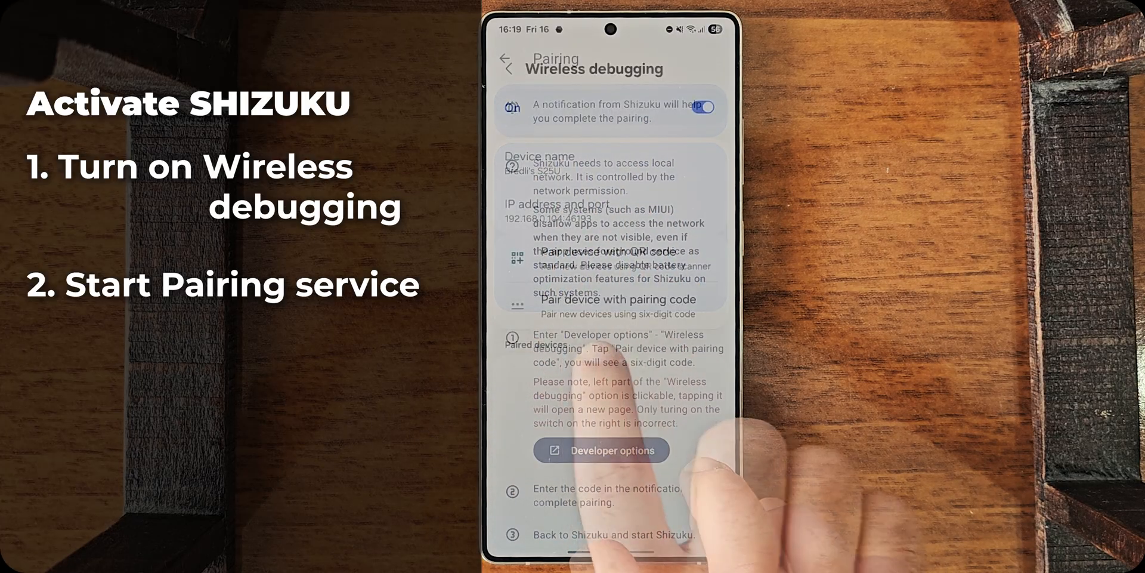
{"action": "left_click", "coordinate": [618, 299]}
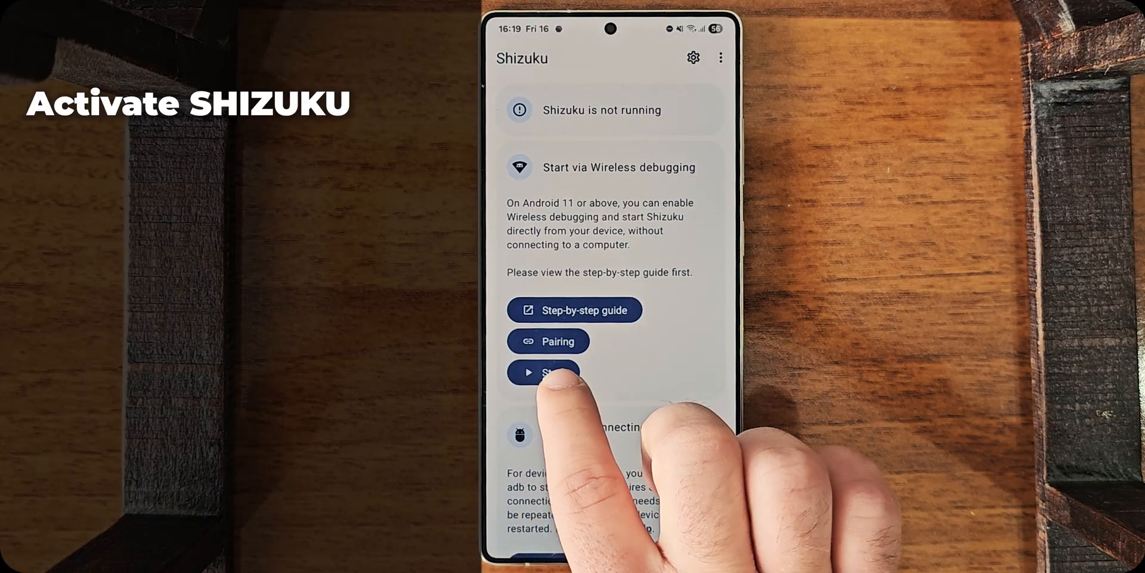
{"action": "left_click", "coordinate": [543, 373]}
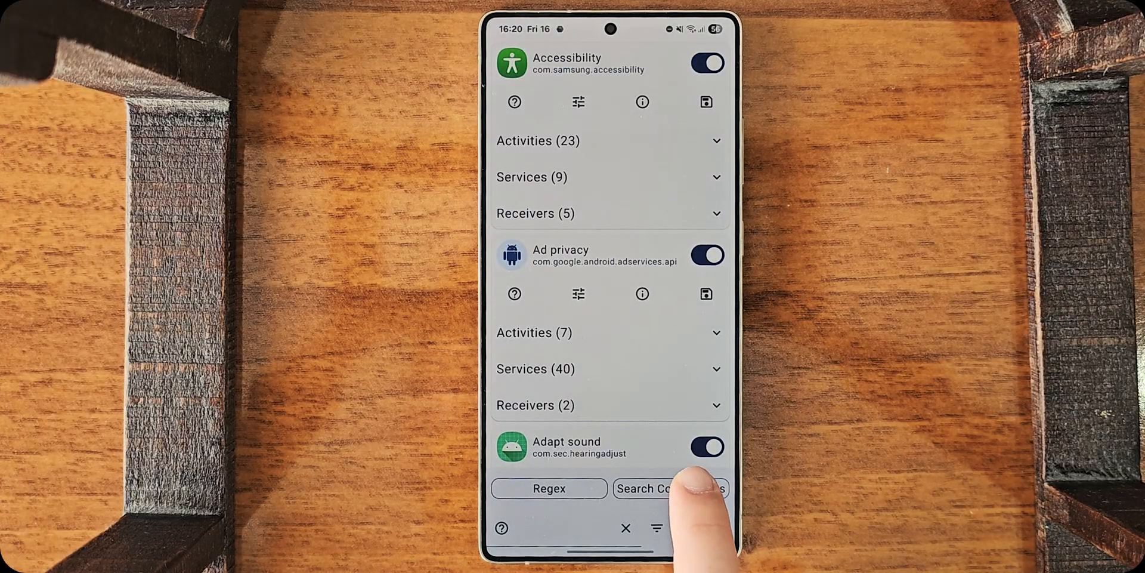
- Search components and copy com.idm.fotaagent.enabler.ui.admin.main.AdminMainActivity
{"action": "left_click", "coordinate": [669, 489]}
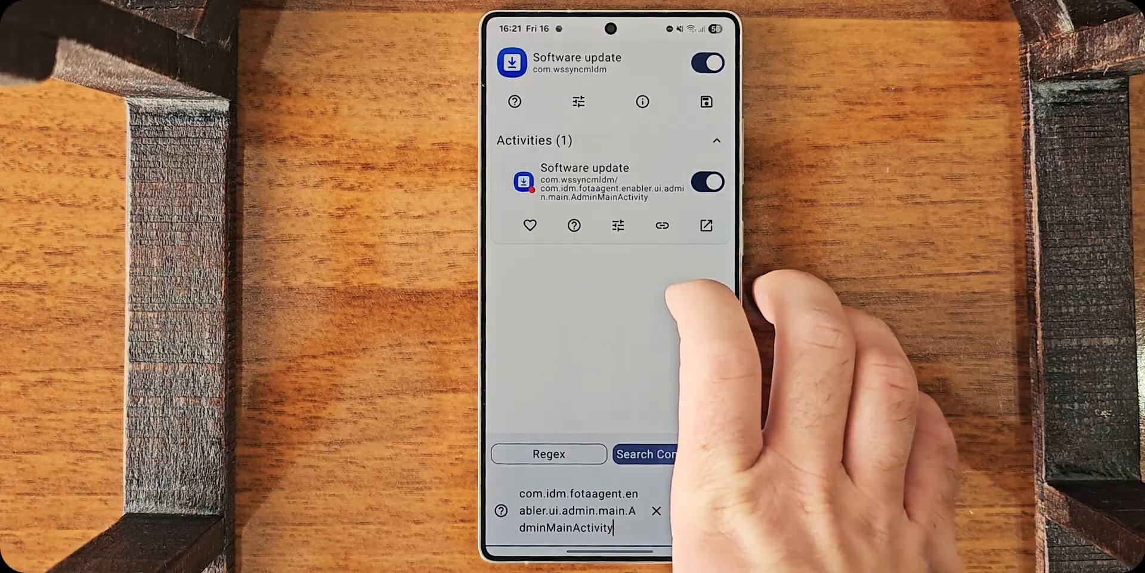
{"action": "double_click", "coordinate": [610, 188]}
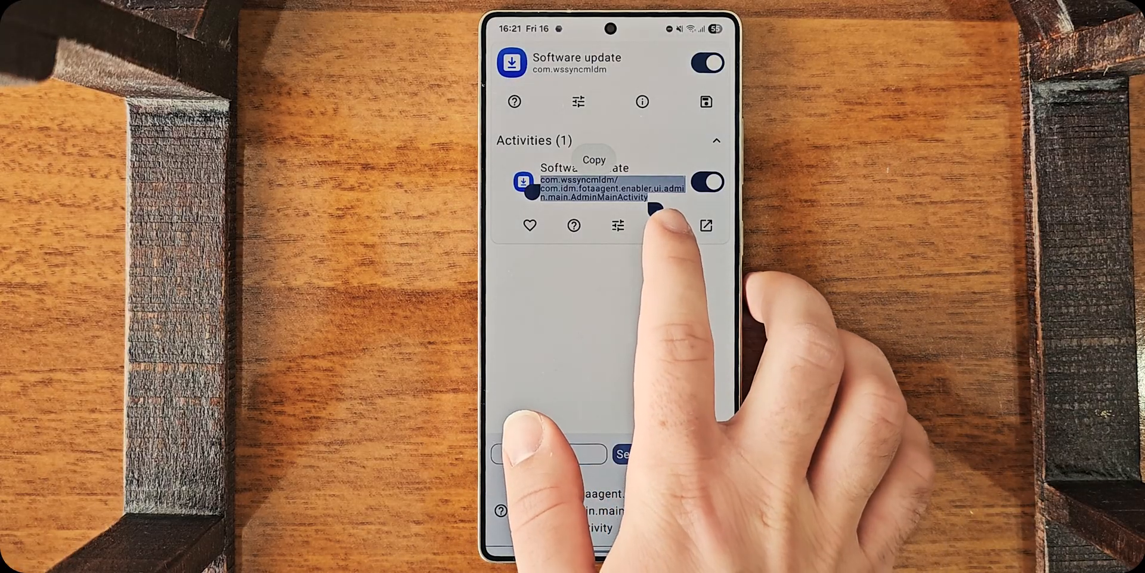
{"action": "left_click", "coordinate": [662, 225]}
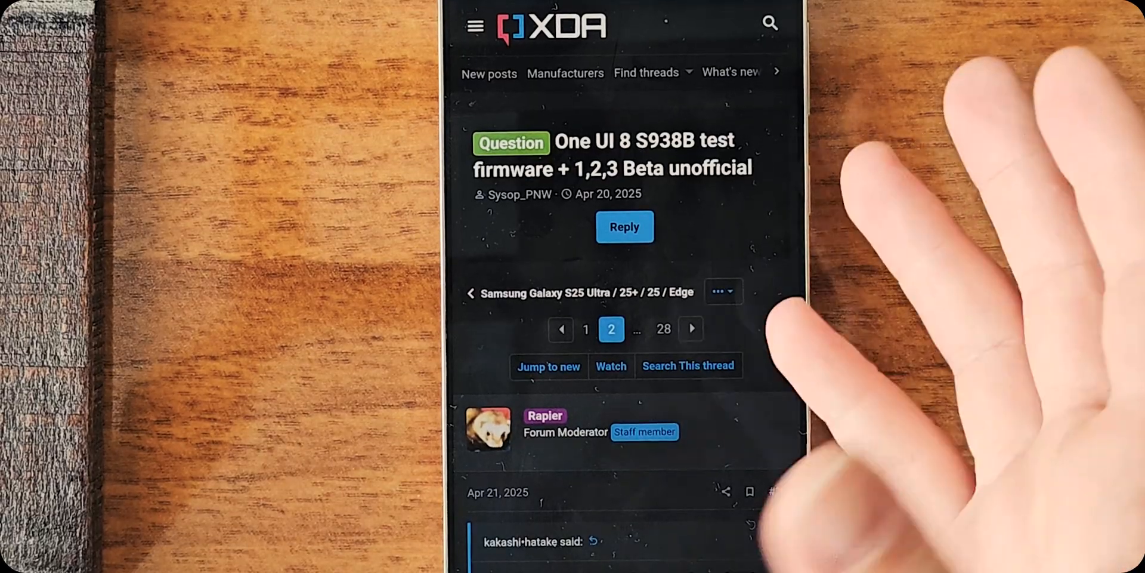
- Scroll the 'One UI 8 S938B test firmware' thread to the first post's flashing instructions
{"action": "scroll", "scroll_direction": "down", "scroll_amount": 3}
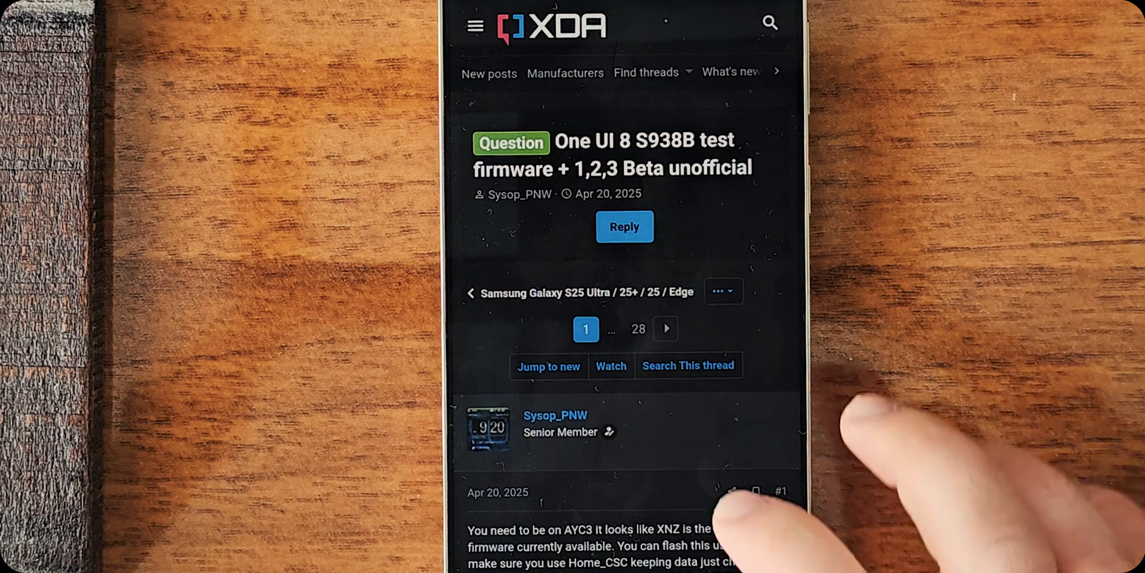
{"action": "scroll", "scroll_direction": "down", "scroll_amount": 3}
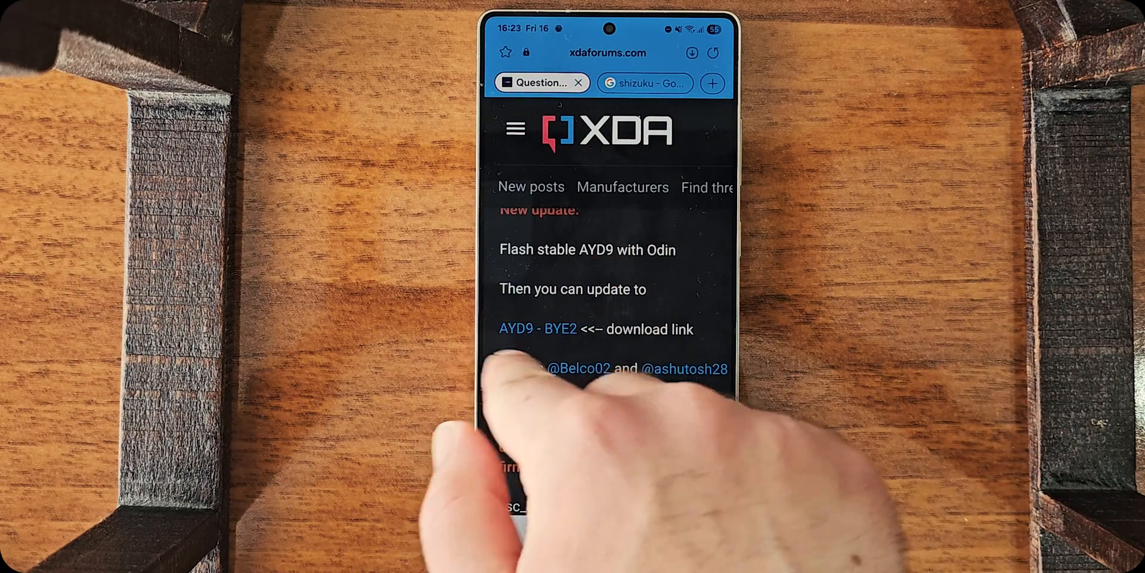
- Scroll the XDA post down to the AYD9–BYE2 download link
{"action": "scroll", "scroll_direction": "down", "scroll_amount": 3}
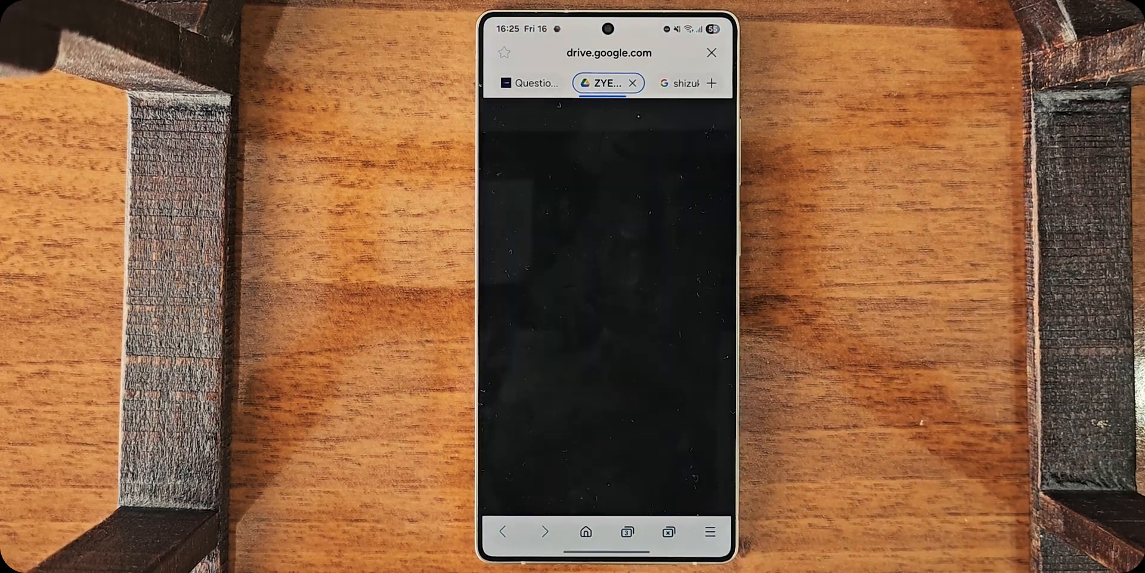
- Download ZYEAtoZYEF.bin, bypassing the virus-scan warning and confirming the 1.1 GB download
{"action": "left_click", "coordinate": [609, 307]}
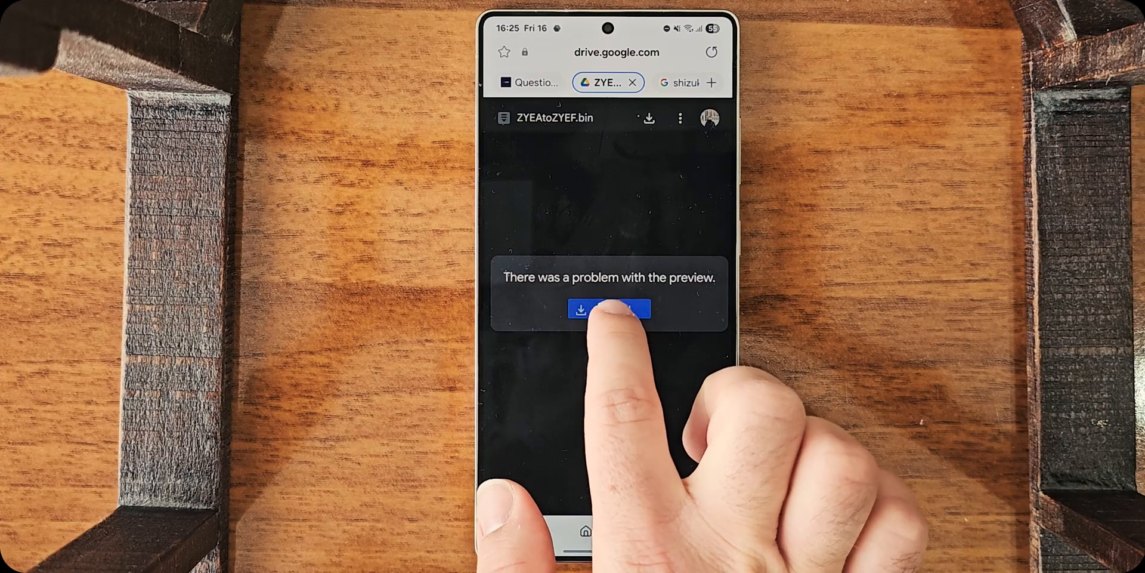
{"action": "left_click", "coordinate": [605, 308]}
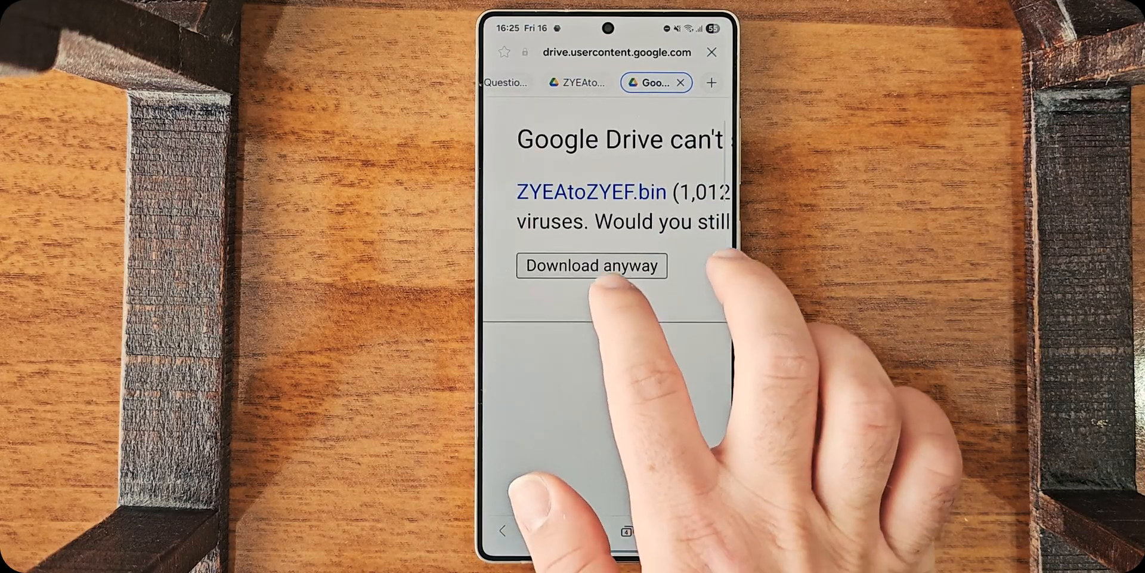
{"action": "left_click", "coordinate": [592, 265]}
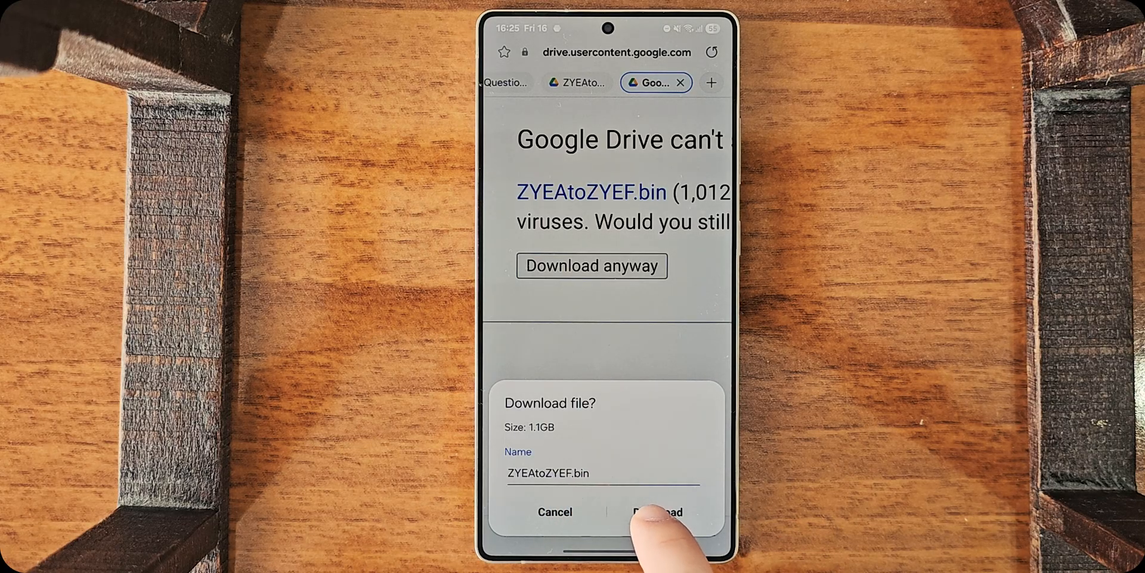
{"action": "left_click", "coordinate": [656, 511]}
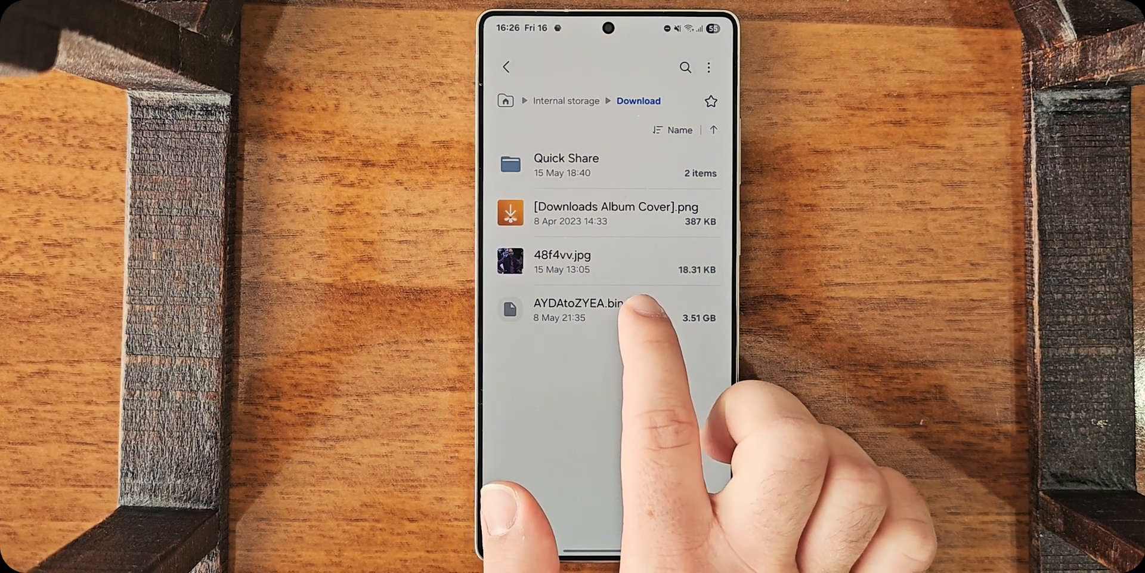
- Rename AYDAtoZYEA.bin to AYDAtoZYEA.zip and accept the extension change
{"action": "left_click", "coordinate": [576, 309]}
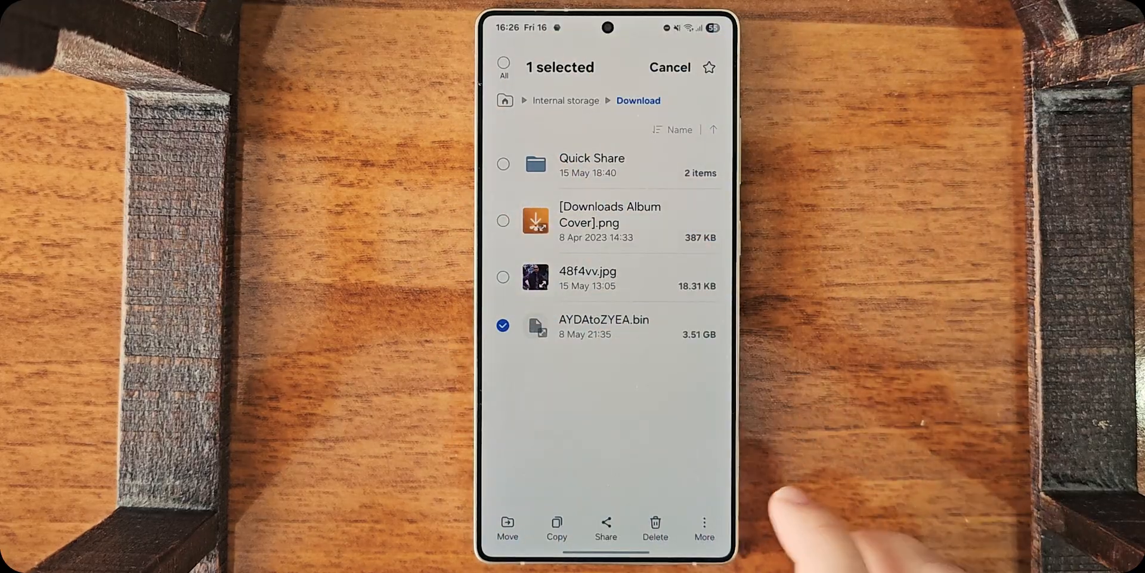
{"action": "left_click", "coordinate": [704, 523]}
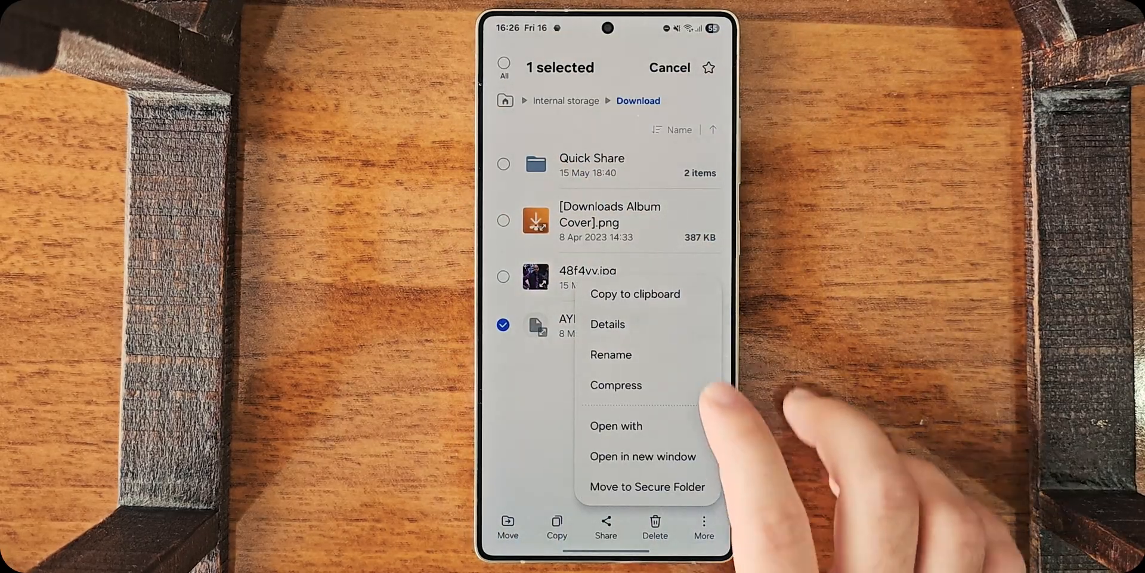
{"action": "left_click", "coordinate": [611, 355]}
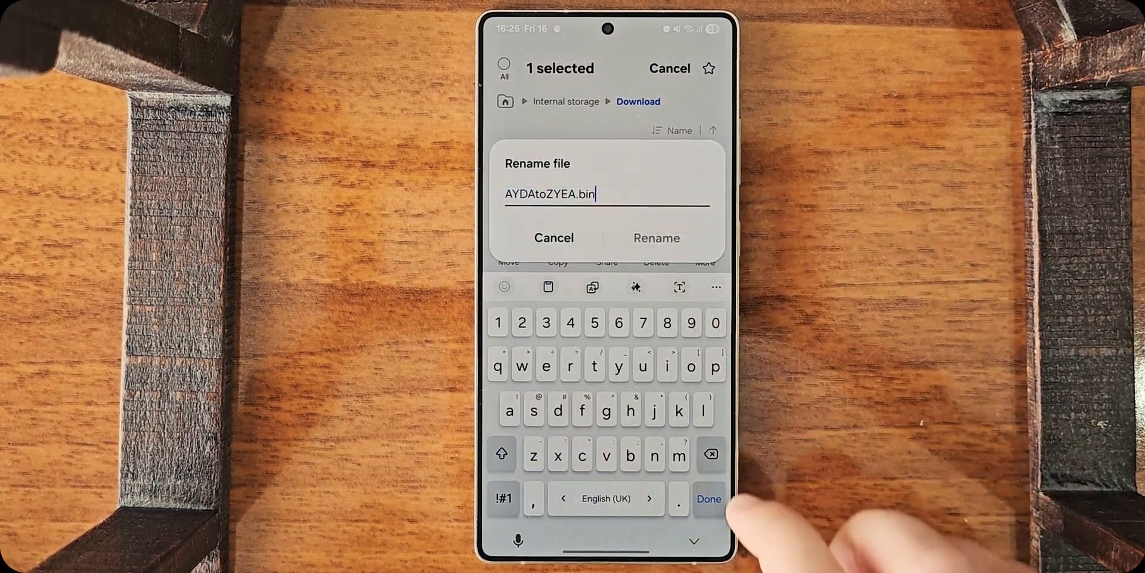
{"action": "left_click", "coordinate": [718, 455]}
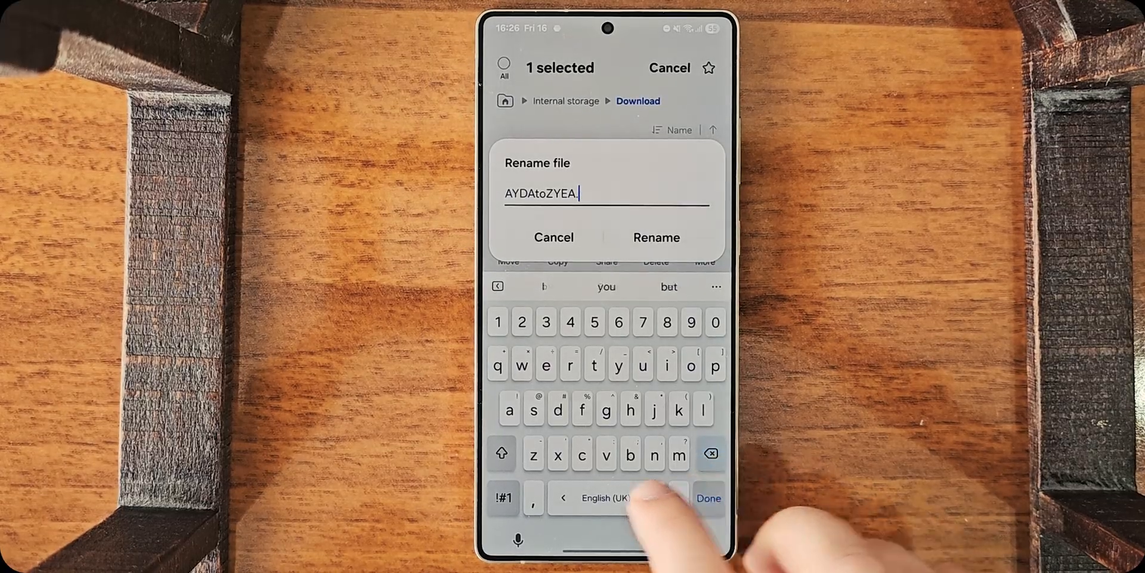
{"action": "type", "text": "zip"}
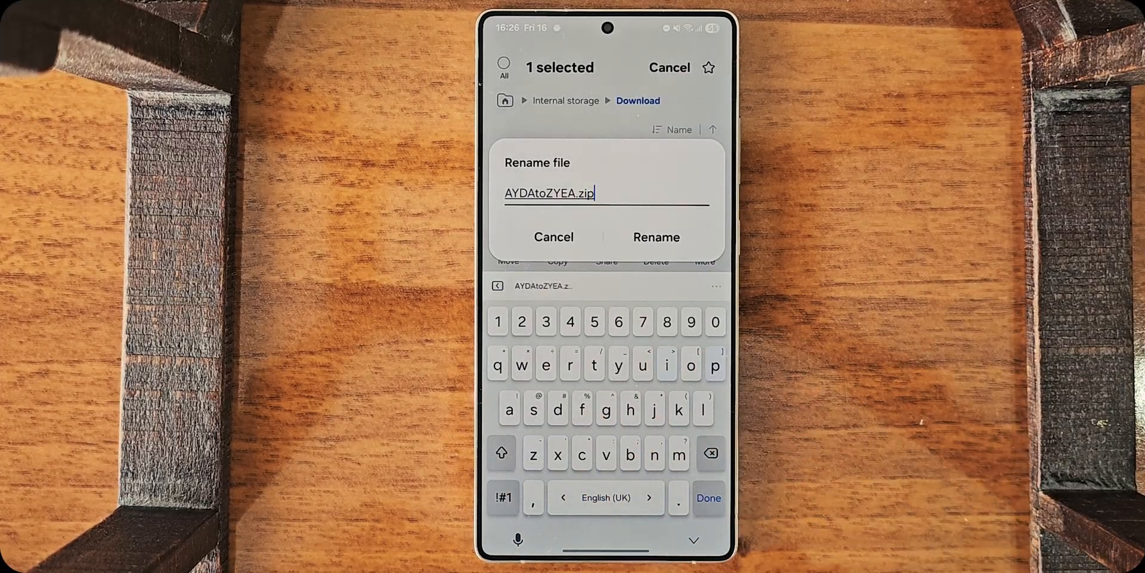
{"action": "left_click", "coordinate": [656, 237]}
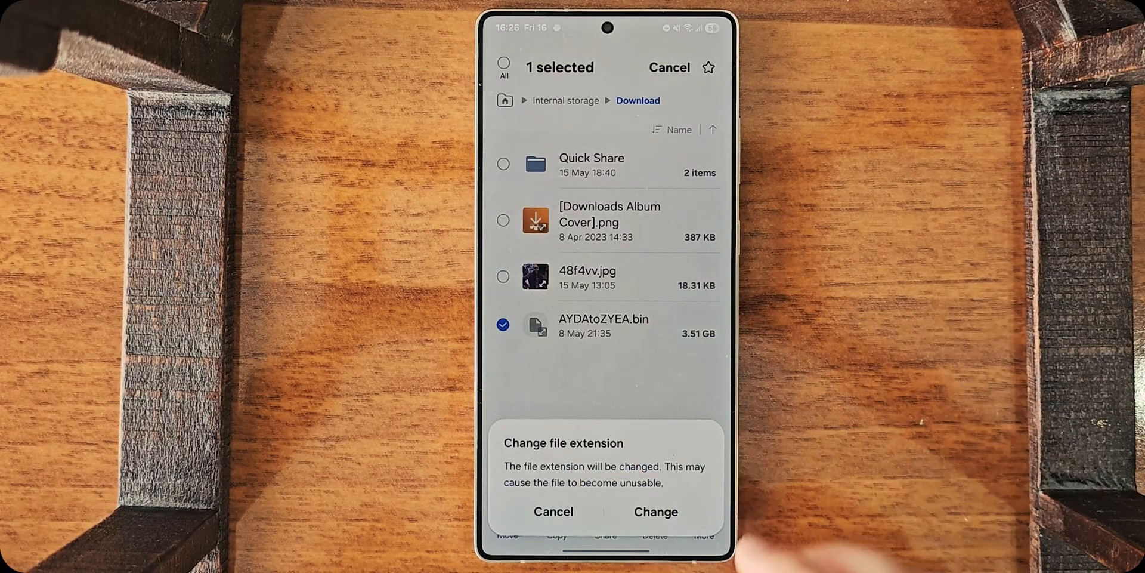
{"action": "left_click", "coordinate": [655, 510]}
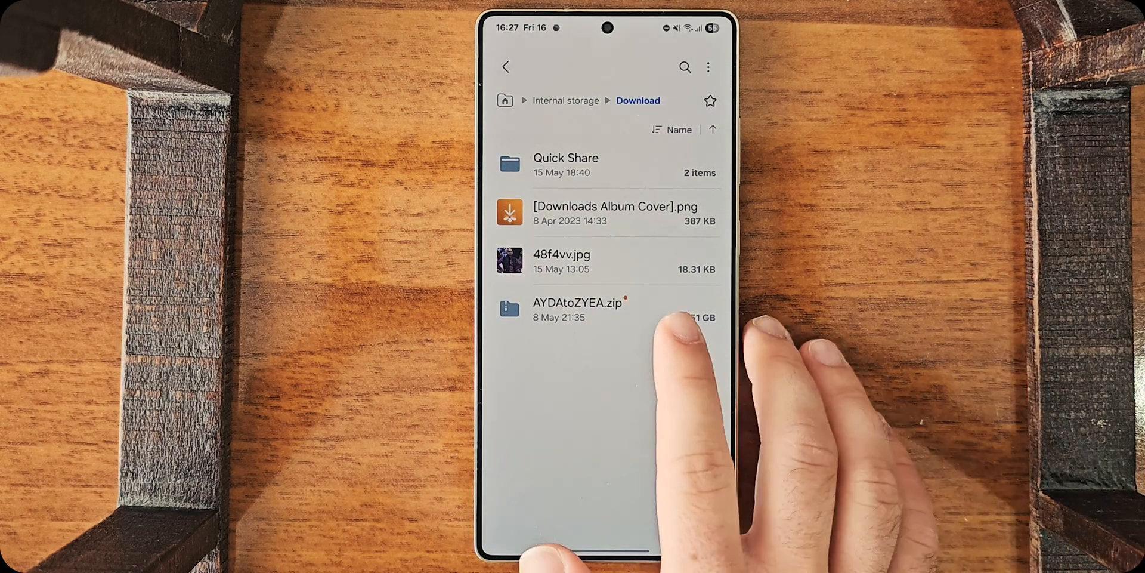
- Move AYDAtoZYEA.zip from Download to the internal storage root
{"action": "left_click", "coordinate": [577, 301]}
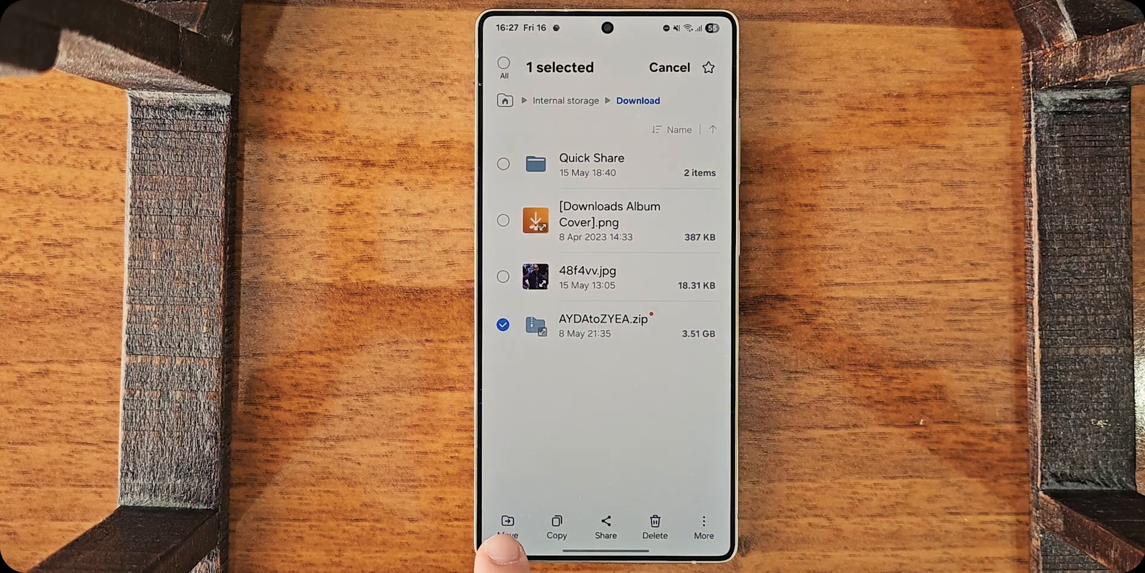
{"action": "left_click", "coordinate": [508, 525]}
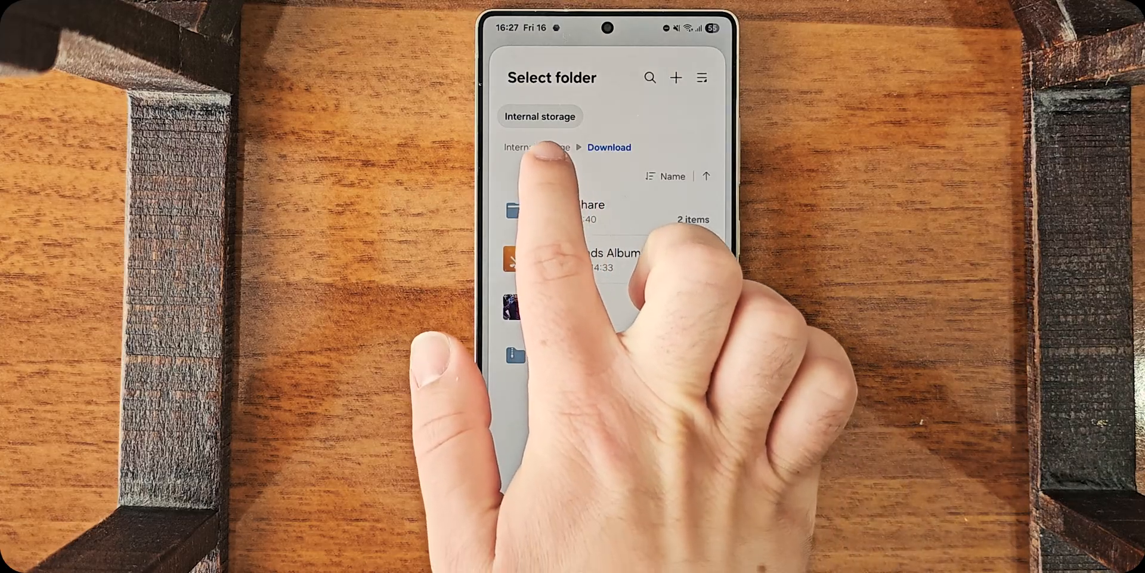
{"action": "left_click", "coordinate": [536, 147]}
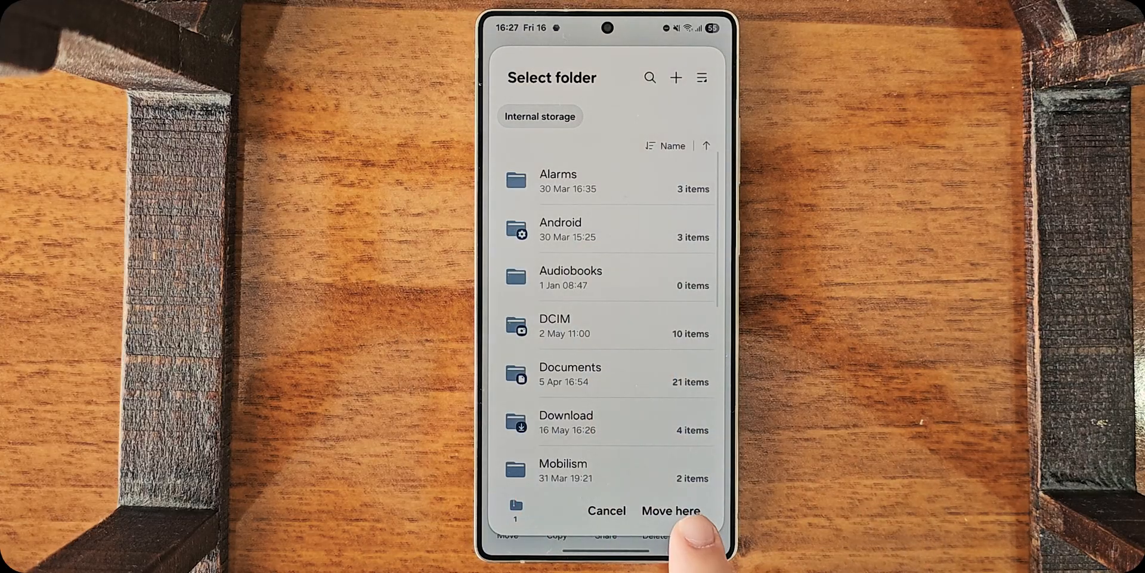
{"action": "left_click", "coordinate": [670, 510]}
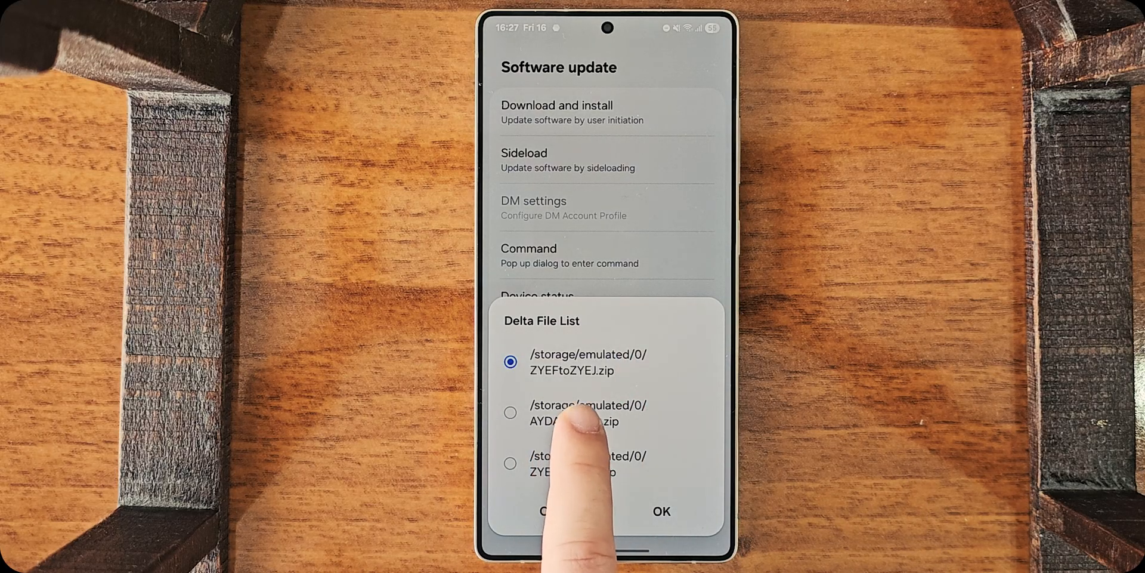
- Select AYDAtoZYEA.zip in the Delta File List and confirm installing it
{"action": "left_click", "coordinate": [511, 414]}
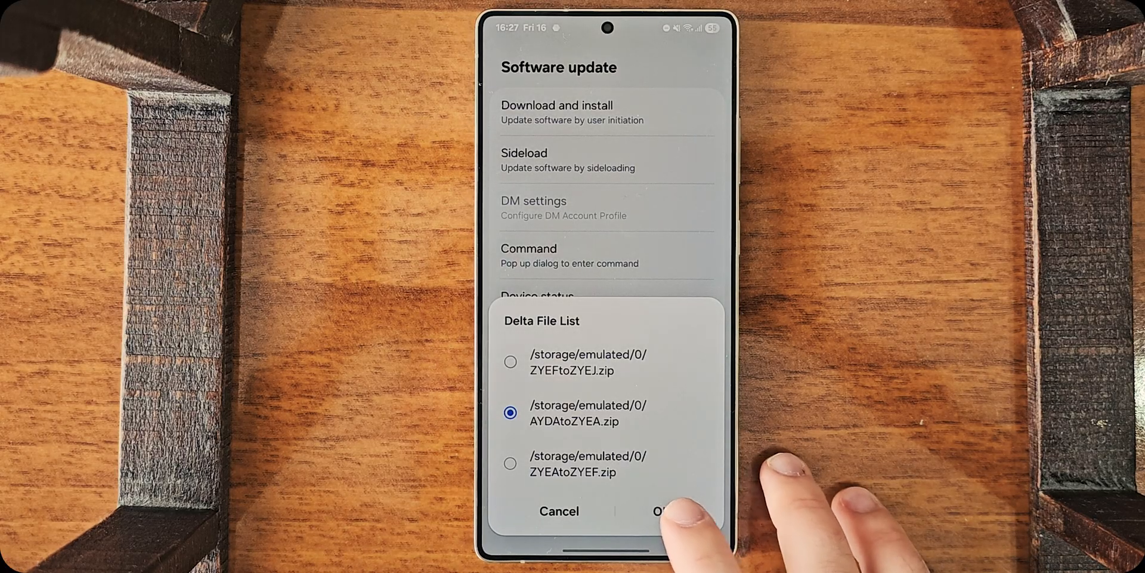
{"action": "left_click", "coordinate": [667, 511]}
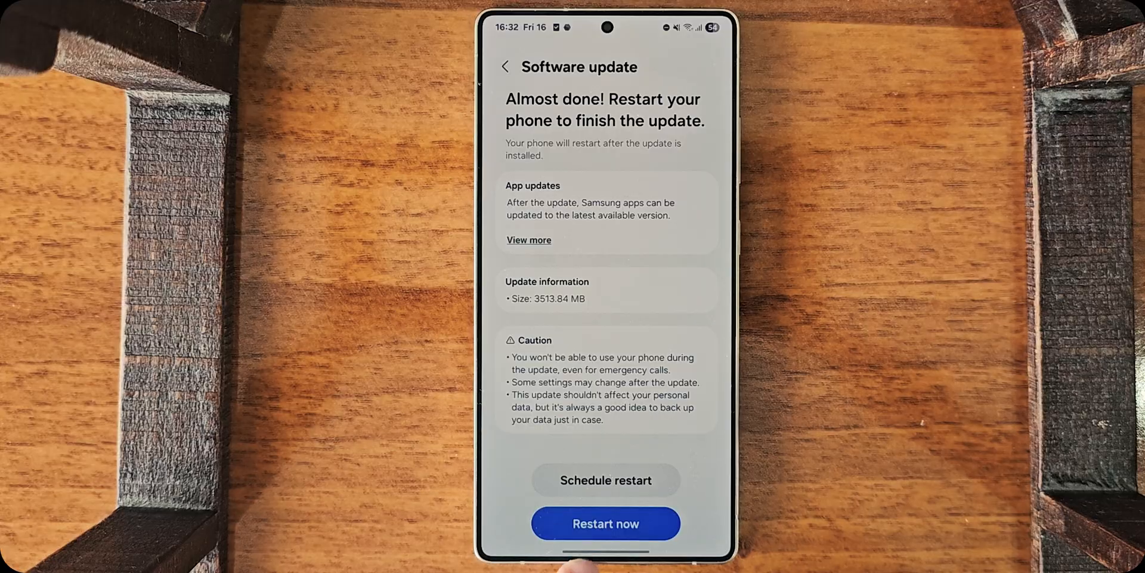
- Restart the phone to apply the One UI update, then agree to the licence and privacy terms
{"action": "left_click", "coordinate": [607, 524]}
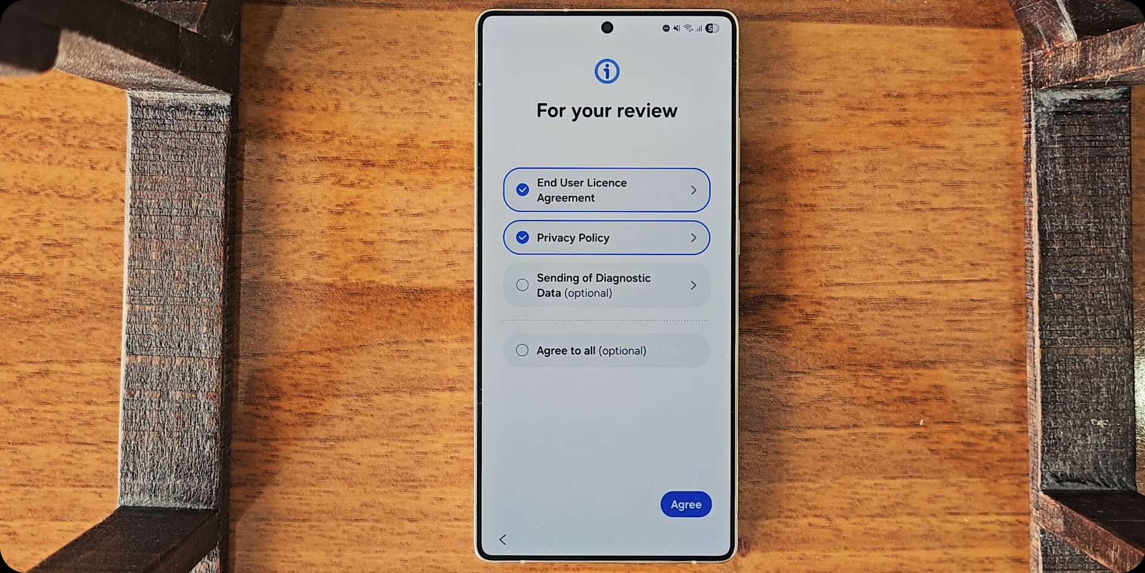
{"action": "left_click", "coordinate": [684, 504]}
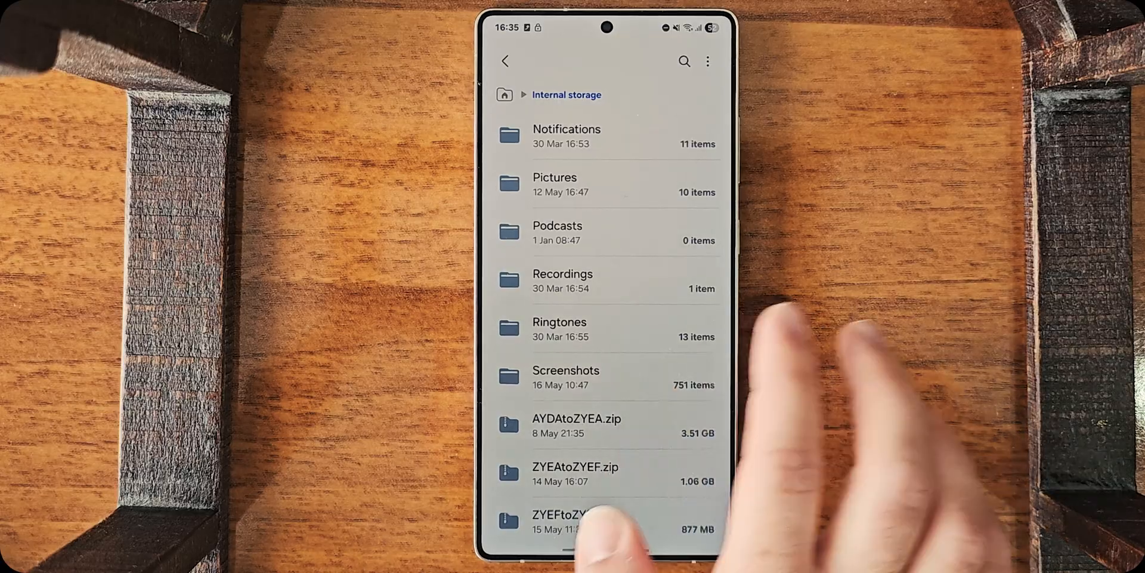
- Leave My Files and scroll down the aShell You GitHub README
{"action": "key", "text": "HOME"}
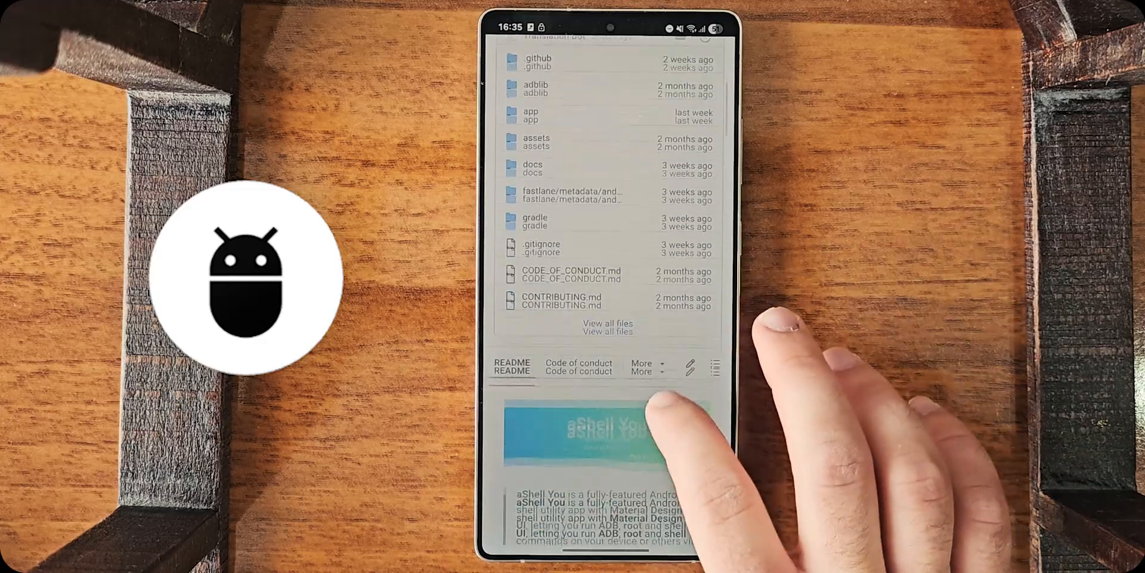
{"action": "scroll", "scroll_direction": "down", "scroll_amount": 3}
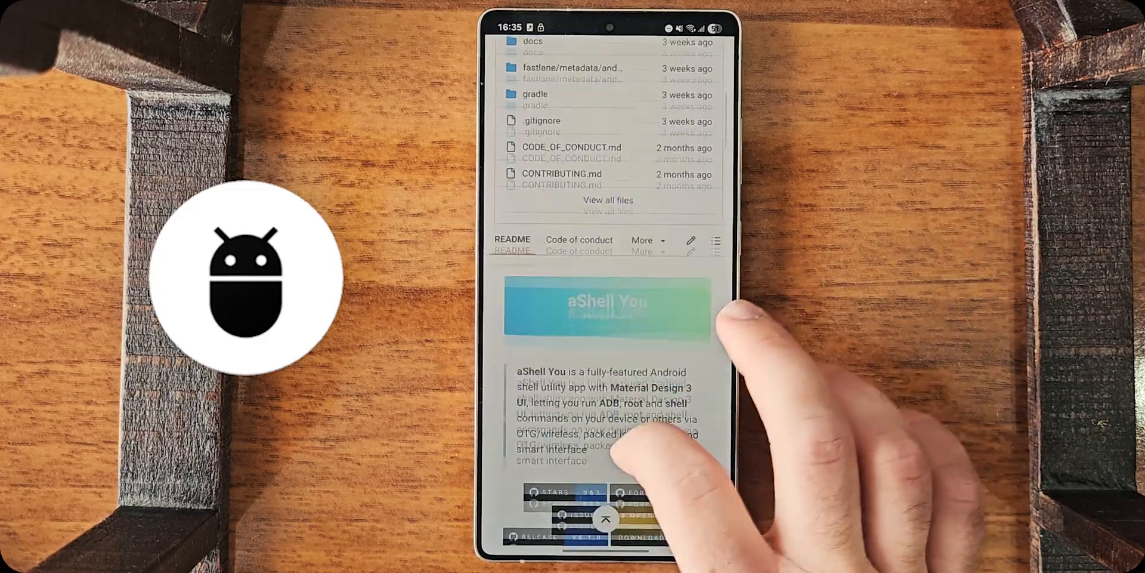
{"action": "scroll", "scroll_direction": "down", "scroll_amount": 3}
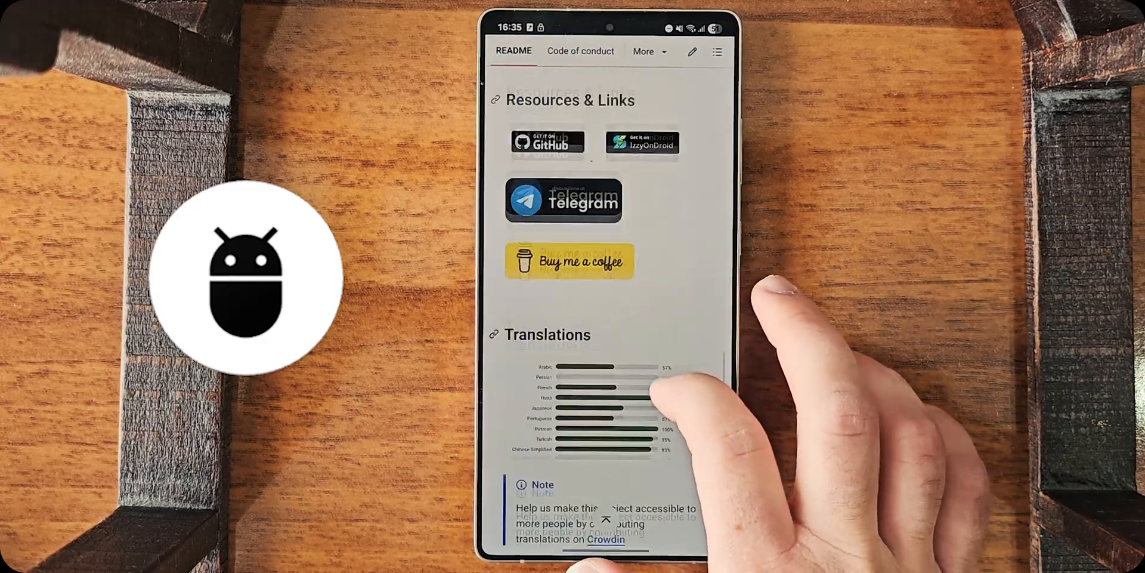
{"action": "scroll", "scroll_direction": "down", "scroll_amount": 3}
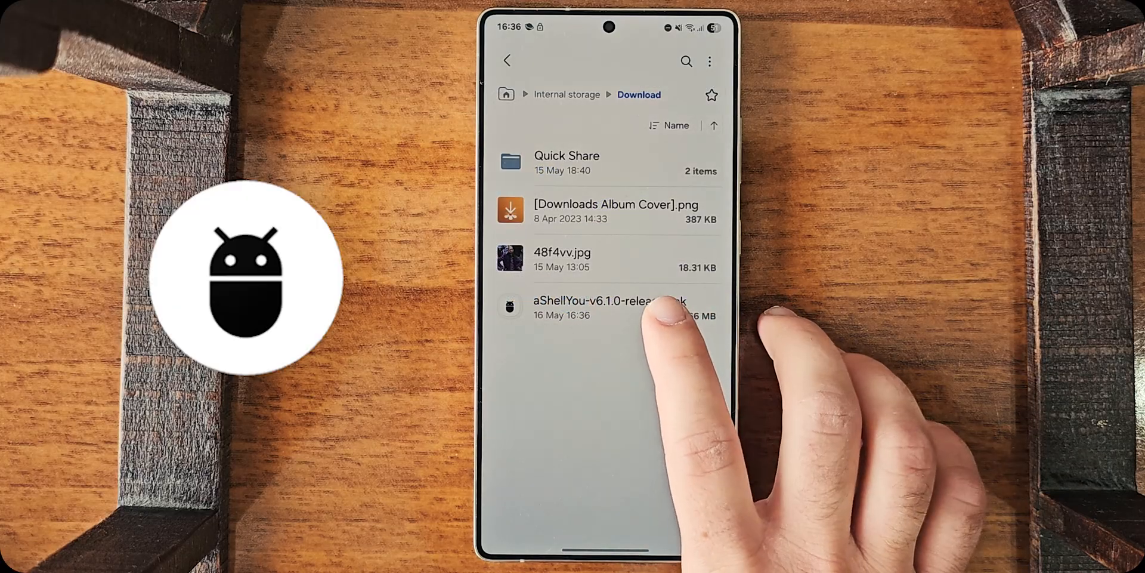
- Install the aShellYou v6.1.0 APK from Download as an app update
{"action": "left_click", "coordinate": [608, 306]}
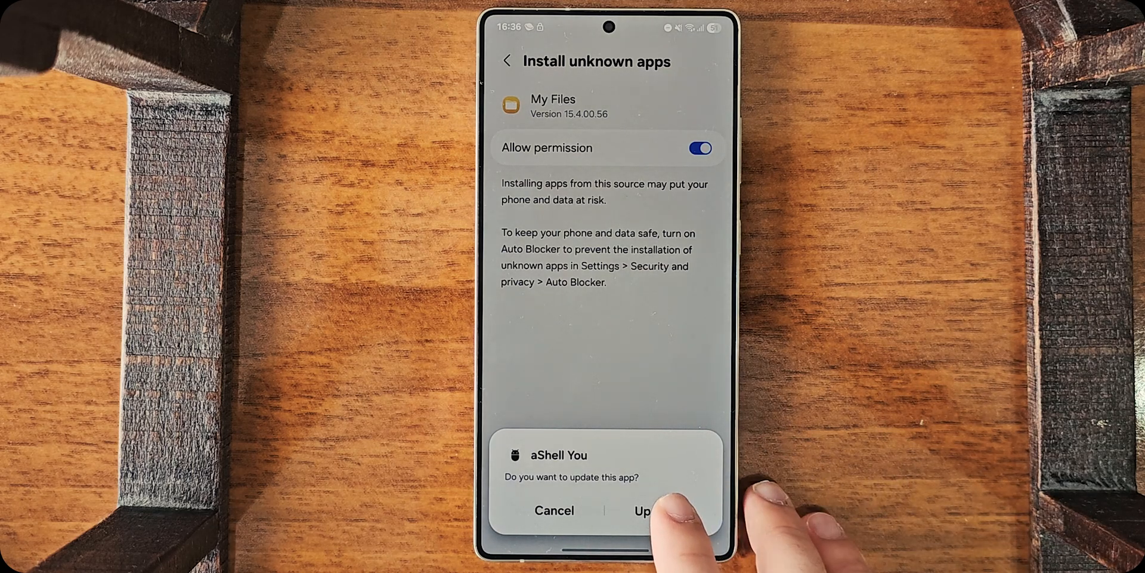
{"action": "left_click", "coordinate": [659, 511]}
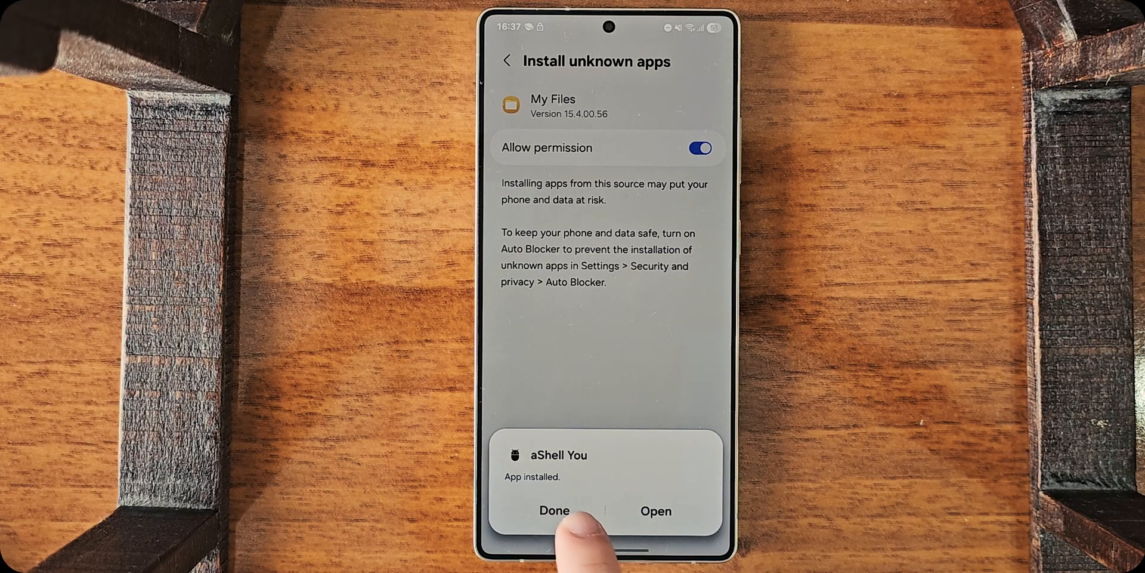
{"action": "left_click", "coordinate": [557, 510]}
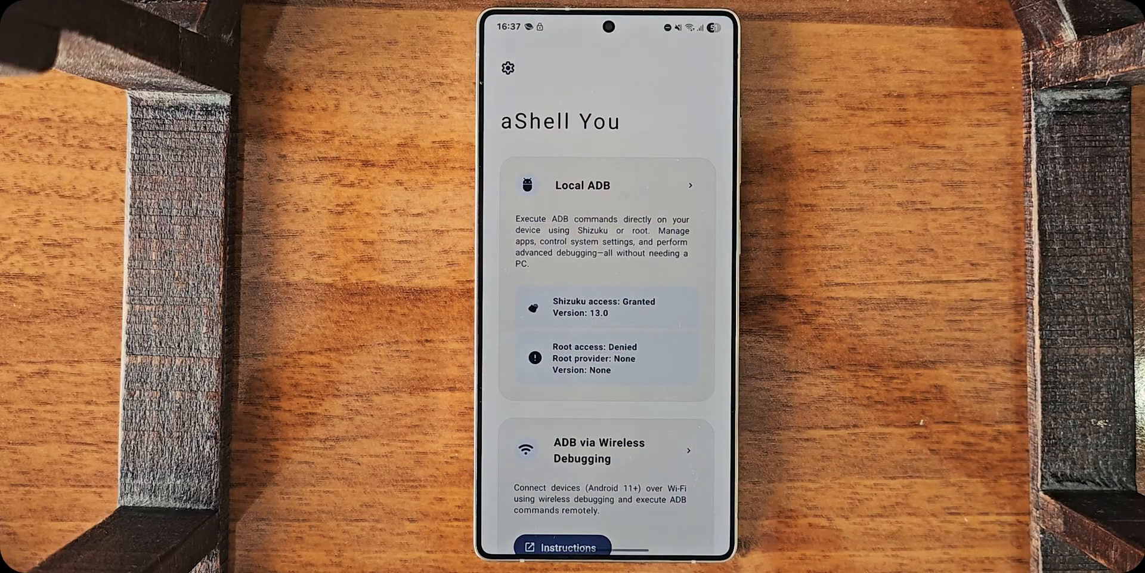
- Enter 'reboot re' in the Local ADB command field of aShell You
{"action": "left_click", "coordinate": [583, 186]}
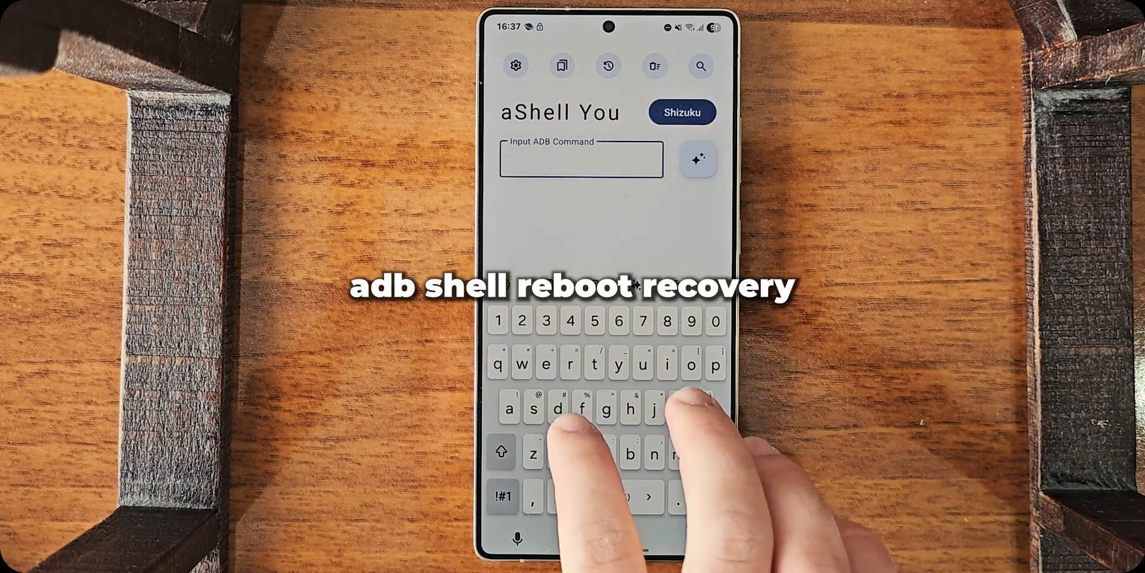
{"action": "type", "text": "reboot re"}
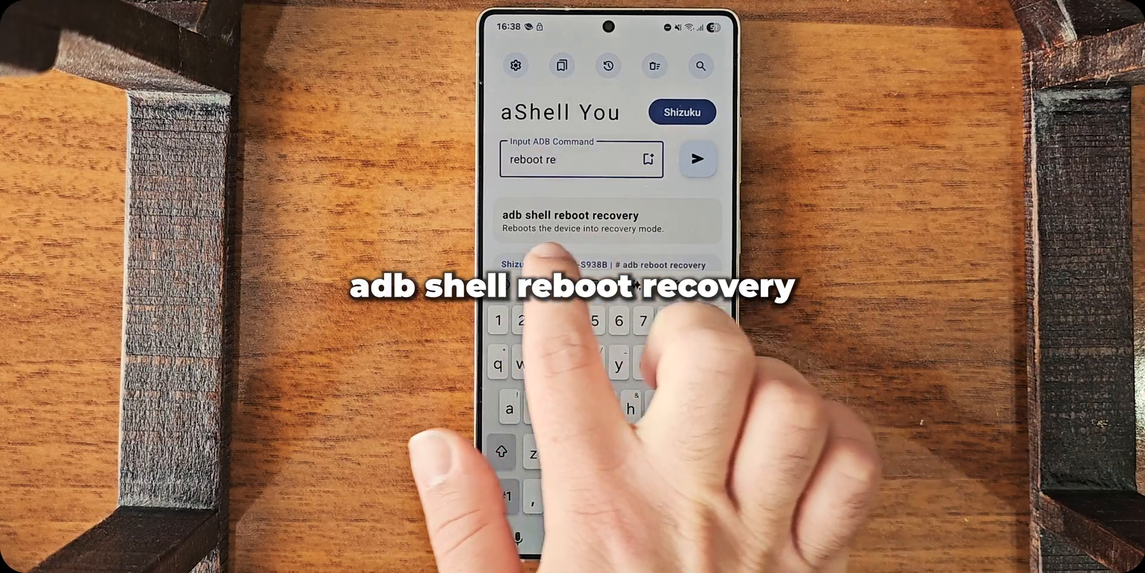